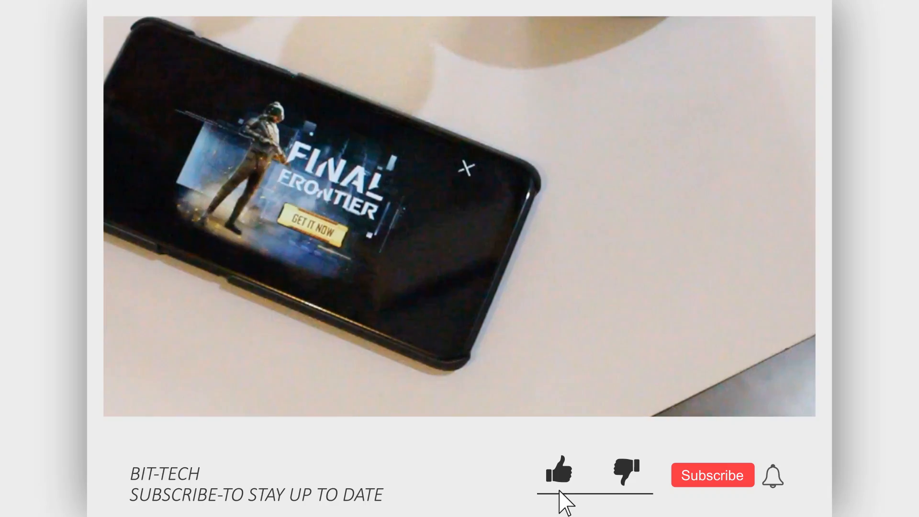
click(712, 475)
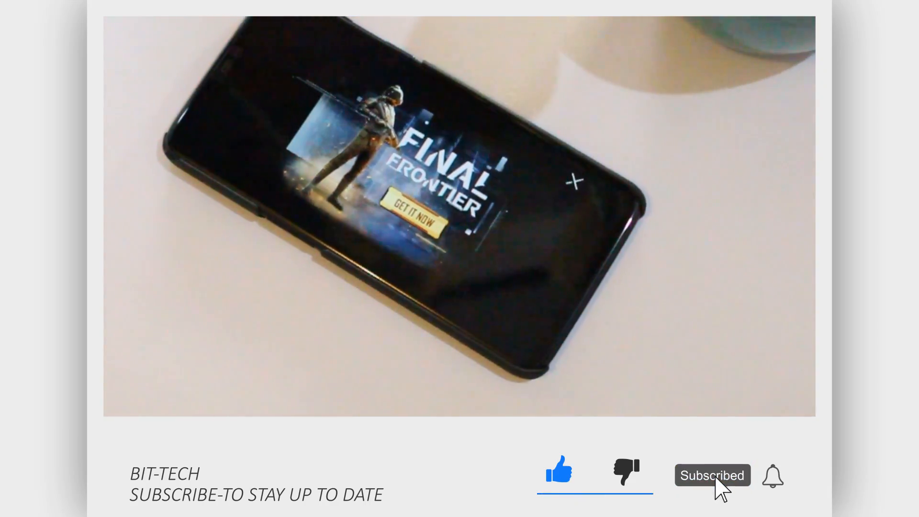
click(771, 475)
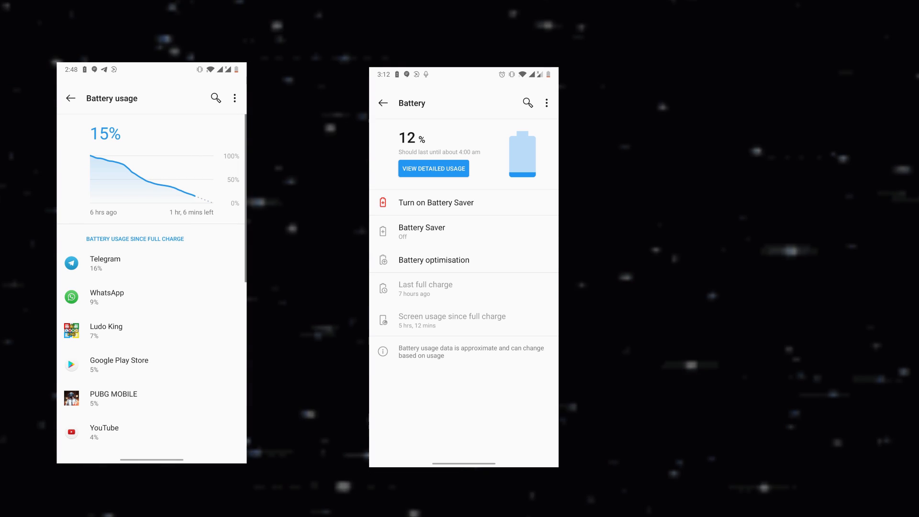
click(433, 168)
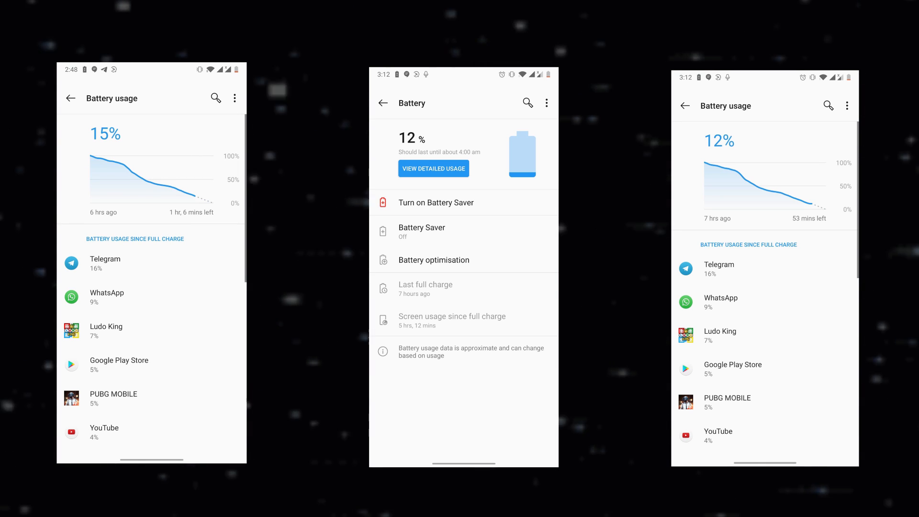